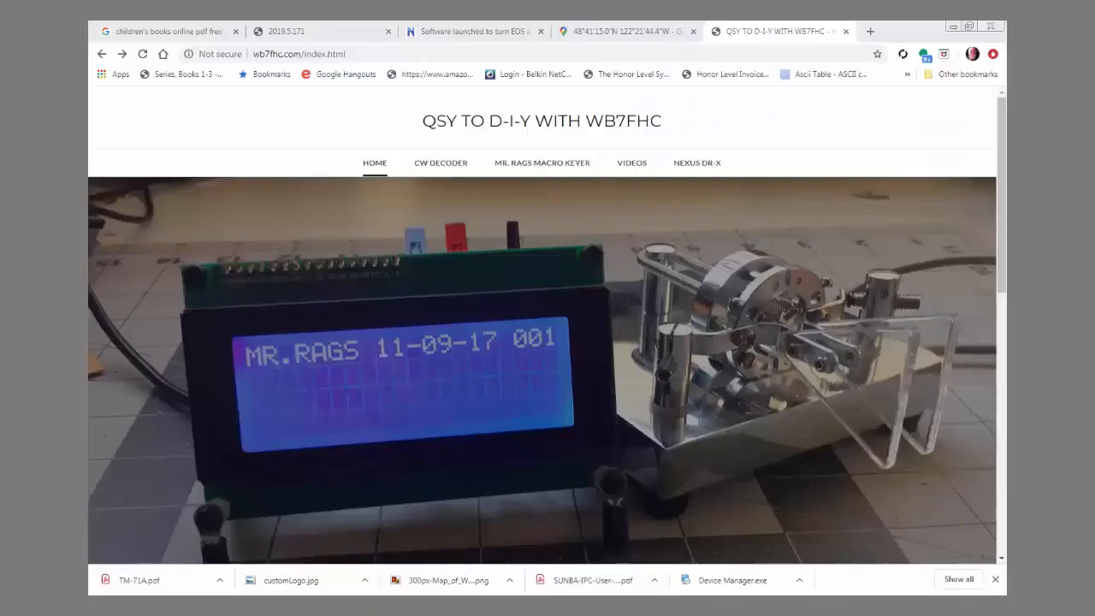
Open the NEXUS DR-X menu on the WB7FHC site to list its build pages
{"action": "left_click", "coordinate": [696, 163]}
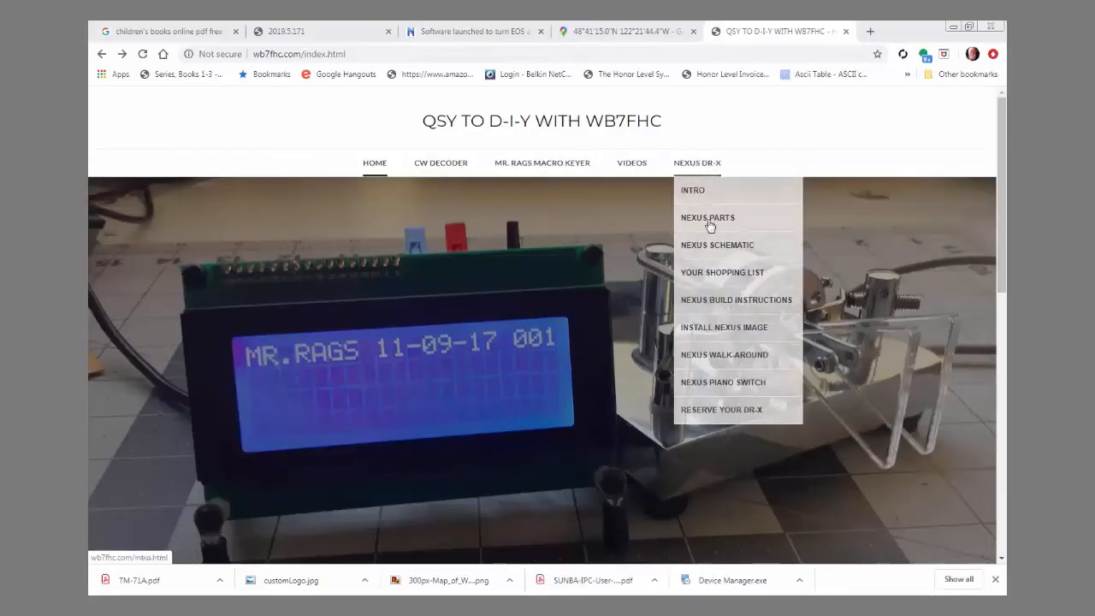
{"action": "mouse_move", "coordinate": [696, 392]}
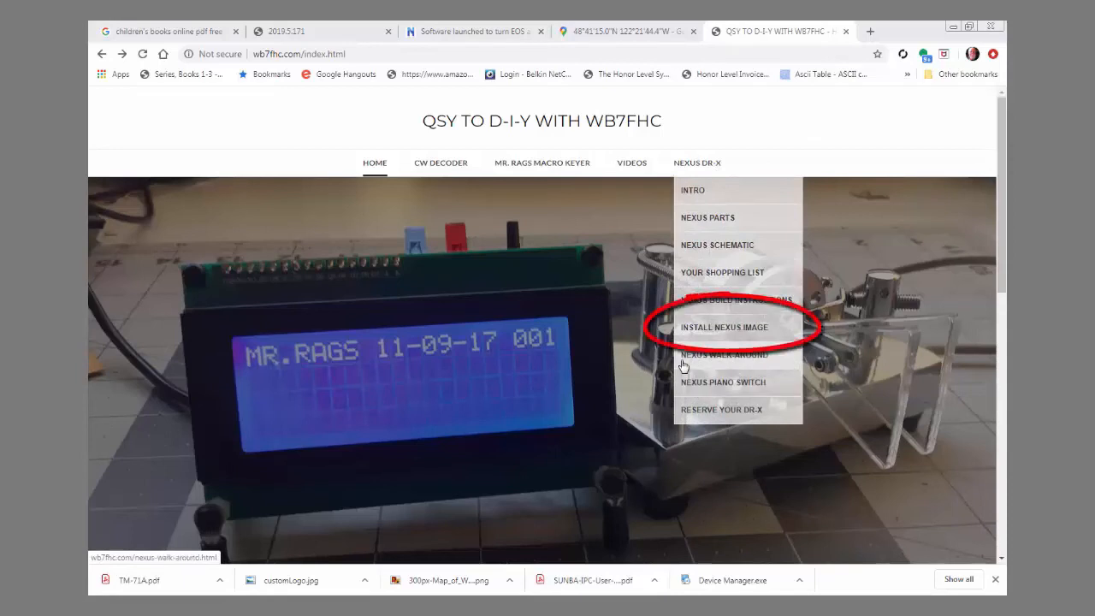
Follow Install Nexus Image to the AG7GN GitHub repo and scroll to the Hampi README prerequisites
{"action": "left_click", "coordinate": [723, 327]}
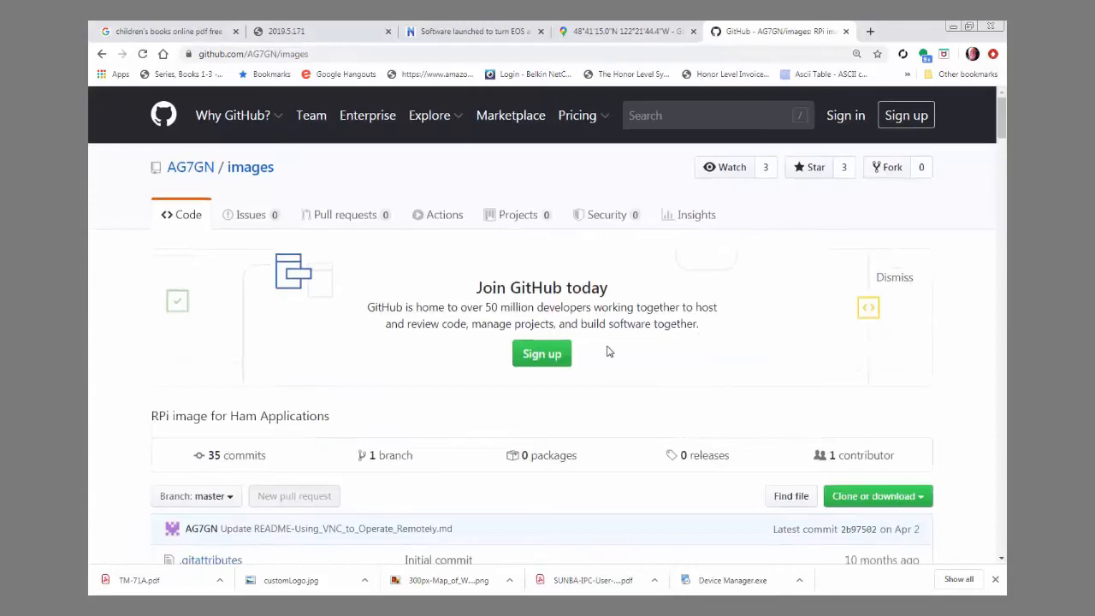
{"action": "scroll", "scroll_direction": "down", "scroll_amount": 3}
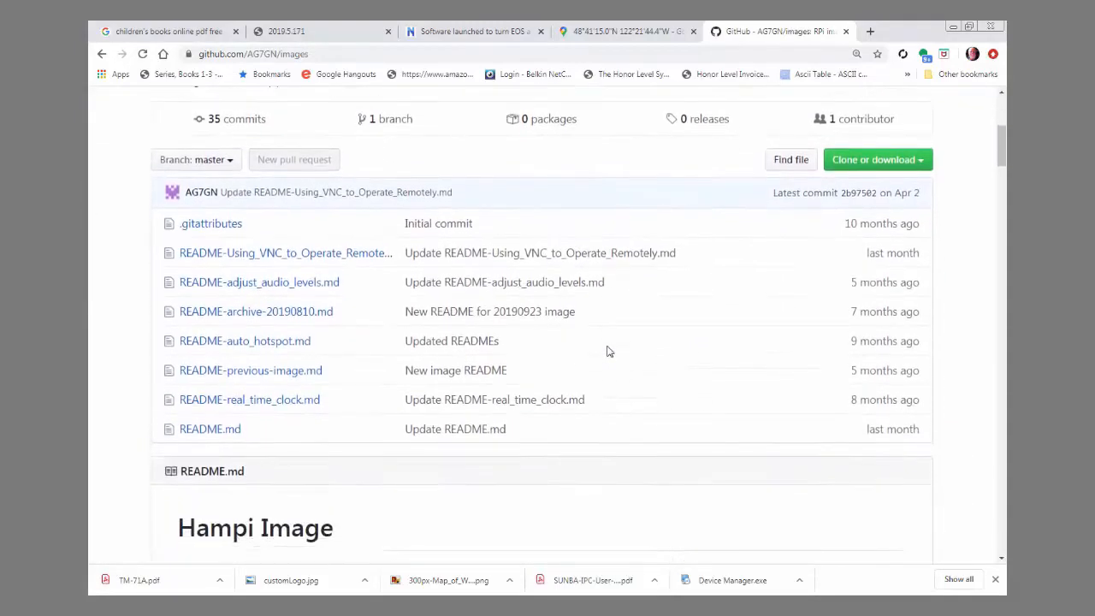
{"action": "scroll", "scroll_direction": "down", "scroll_amount": 3}
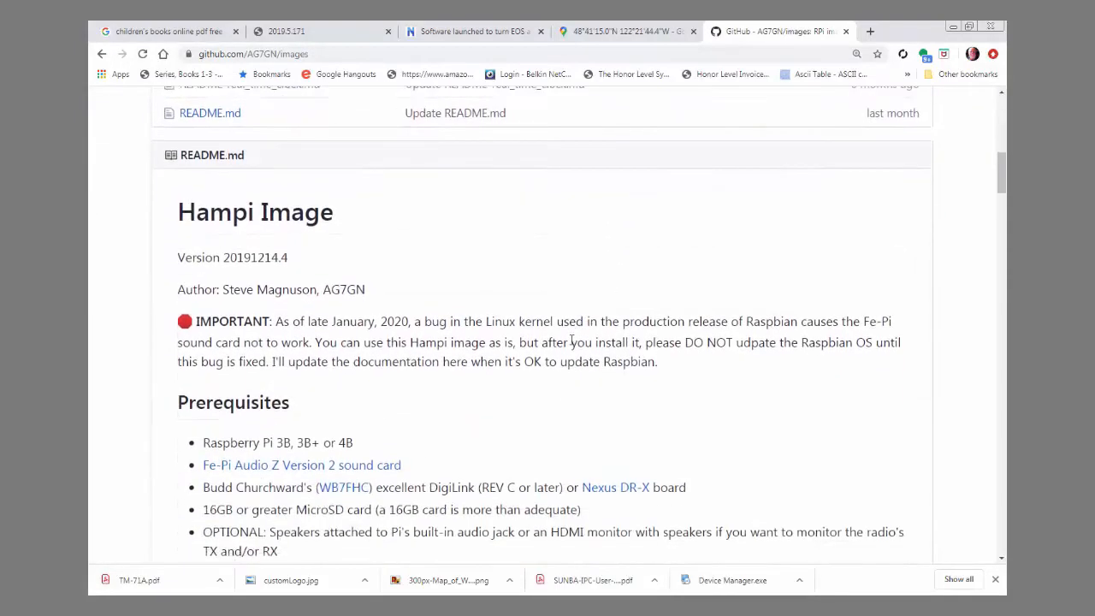
{"action": "scroll", "scroll_direction": "down", "scroll_amount": 3}
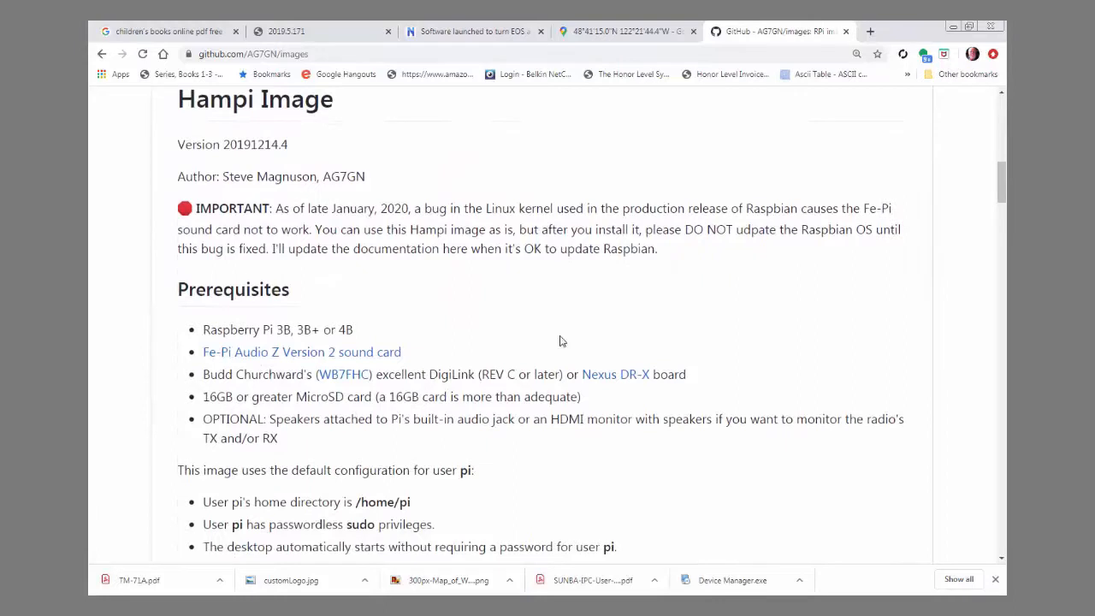